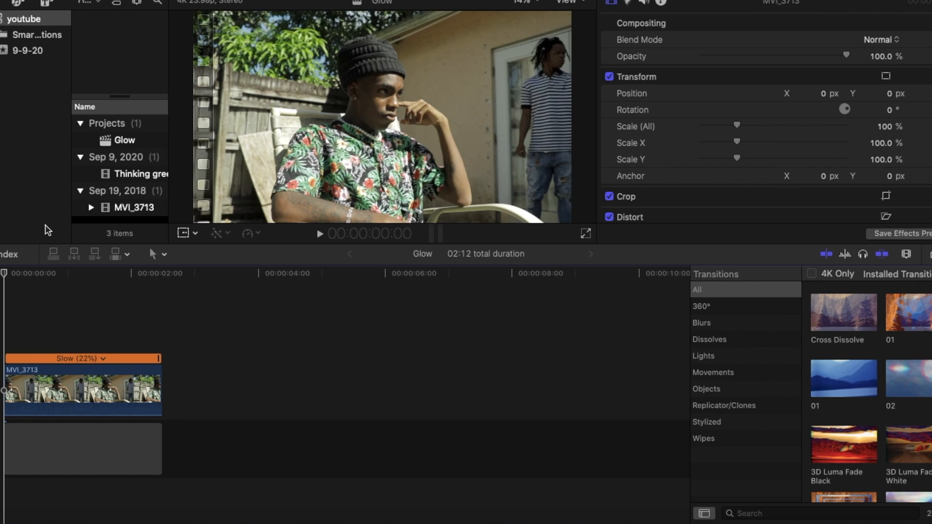
mouse_move(122, 175)
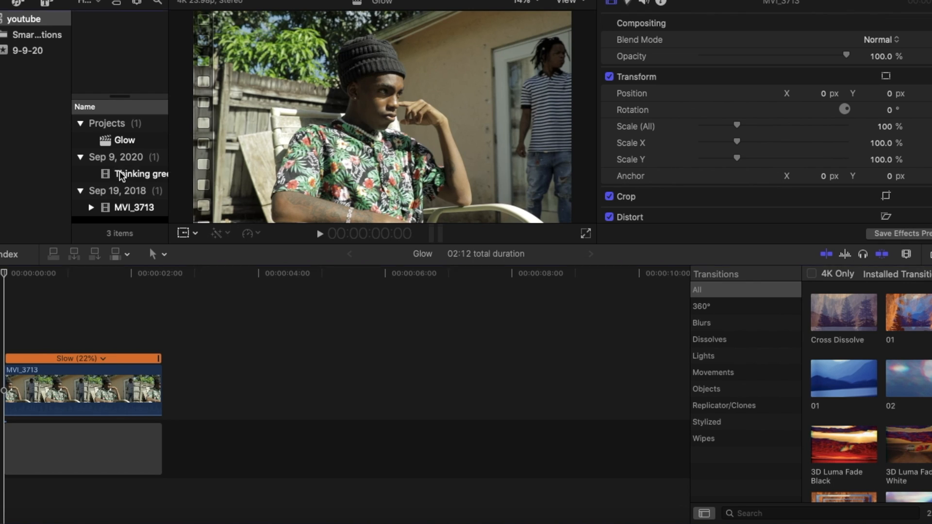
Step: Select the 'Thinking green screen effects' formulas clip for placement above MVI_3713
left_click(138, 174)
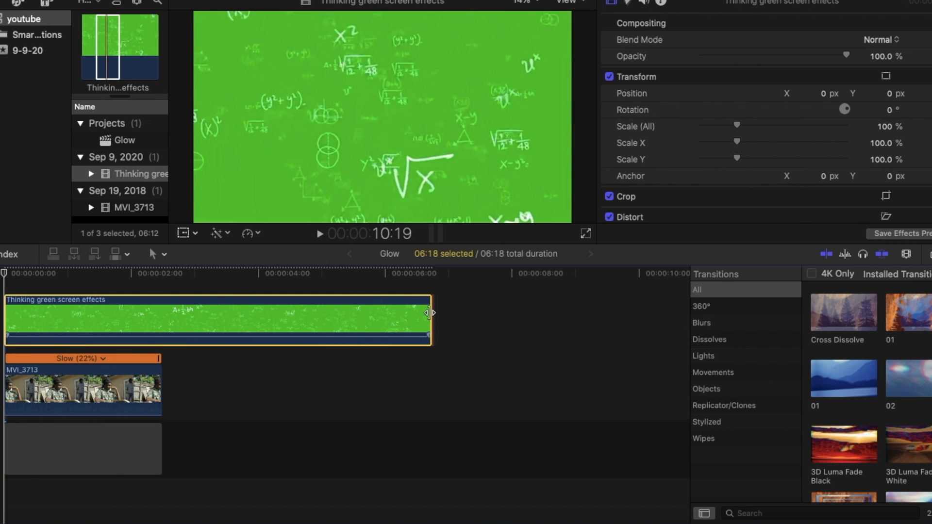
Step: Shorten the formulas clip to MVI_3713's length and find the Keyer effect via 'key'
left_click_drag(428, 321, 158, 321)
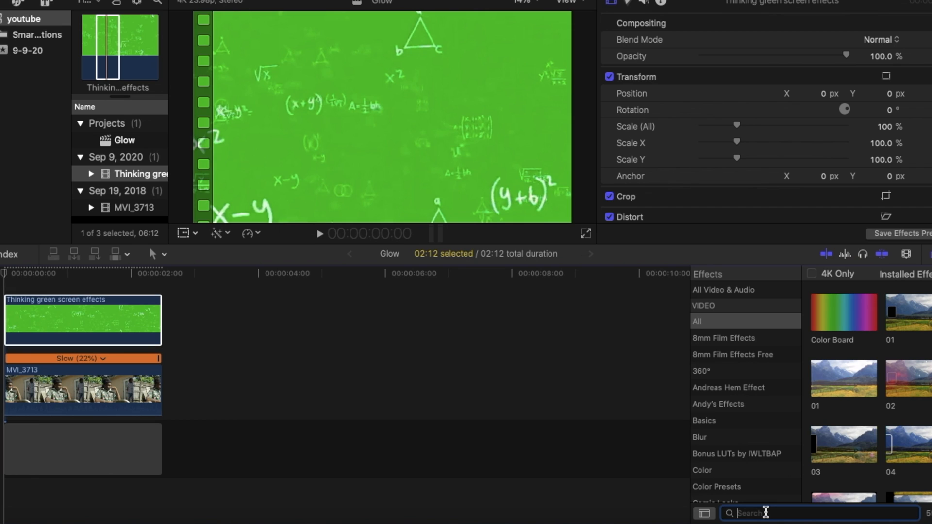
type("key")
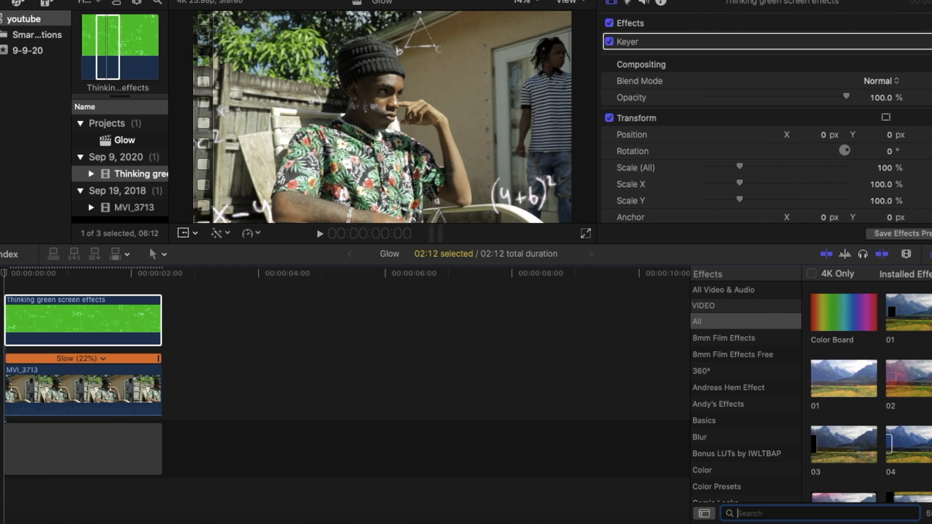
Step: Search 'sha' to locate the Shape Mask effect for the formulas clip
type("shape")
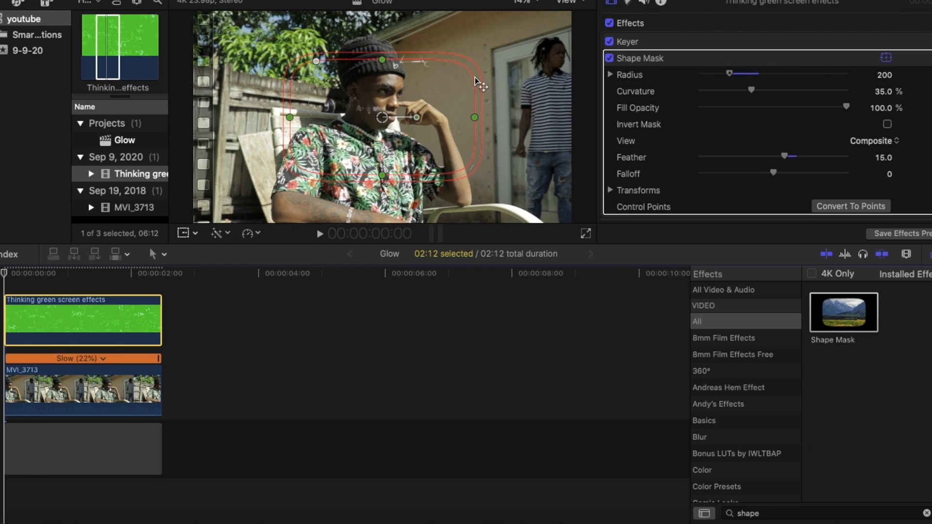
mouse_move(482, 70)
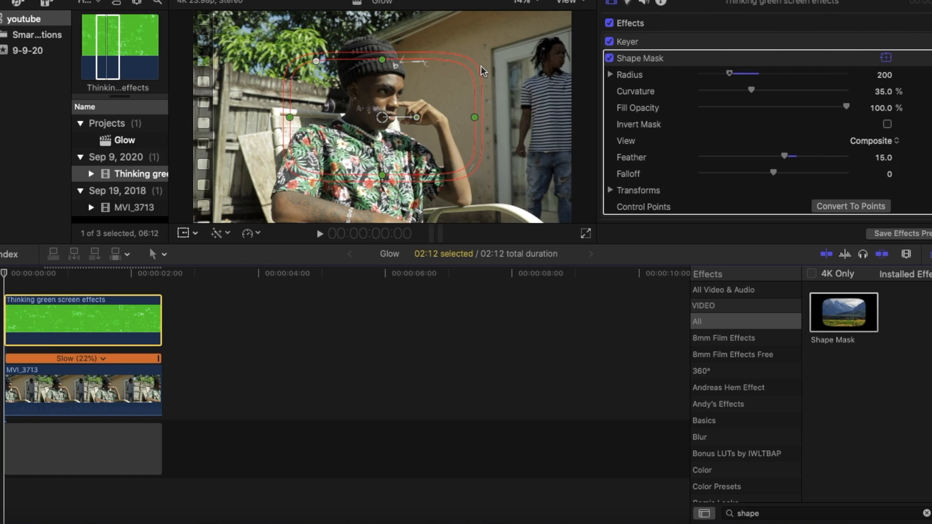
mouse_move(511, 65)
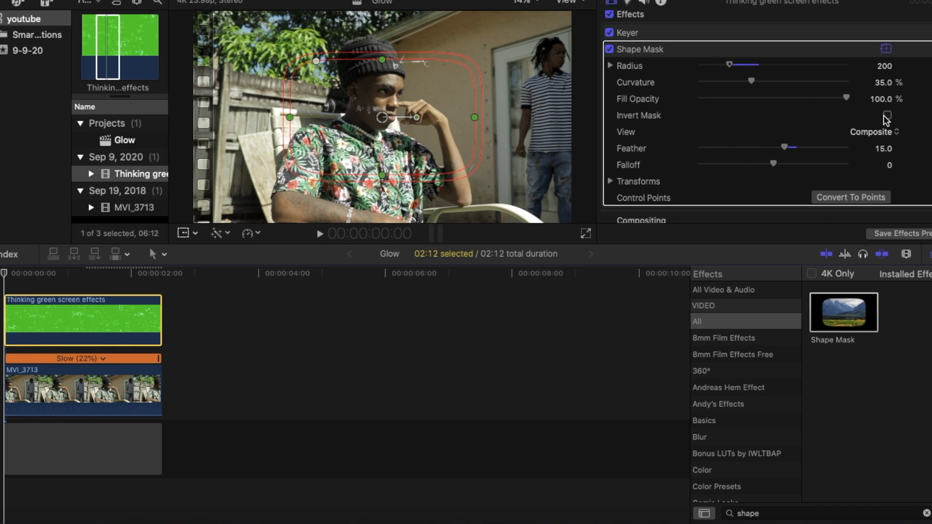
Step: Invert the shape mask and shrink its radius toward 116 around the man's head
left_click(886, 114)
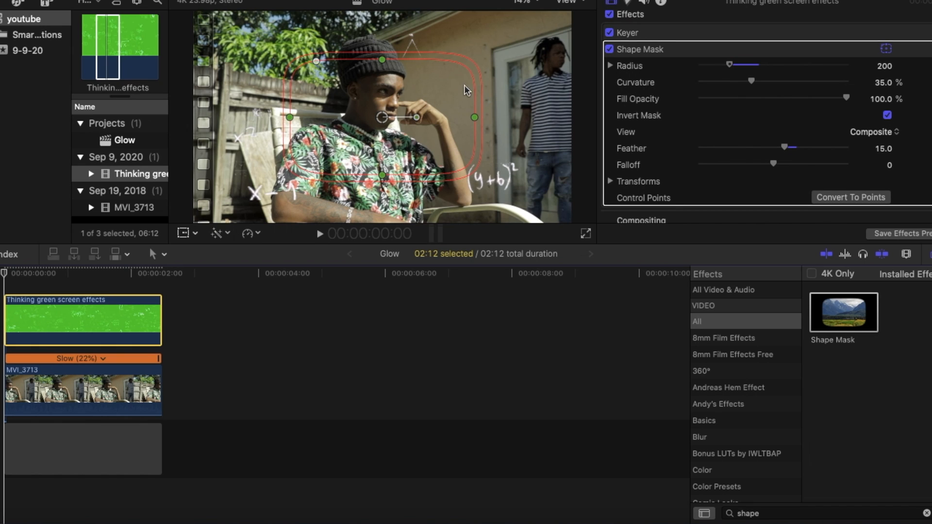
left_click_drag(474, 118, 453, 117)
type("glow")
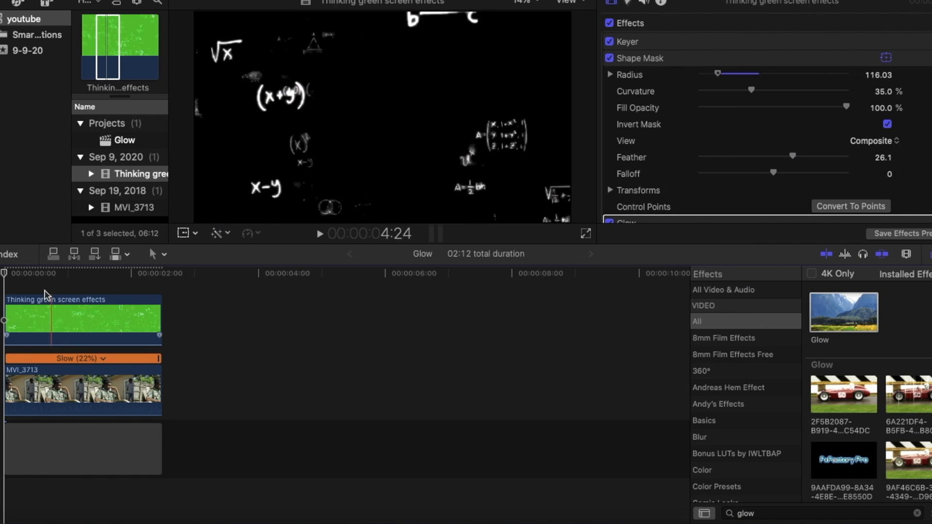
left_click(88, 275)
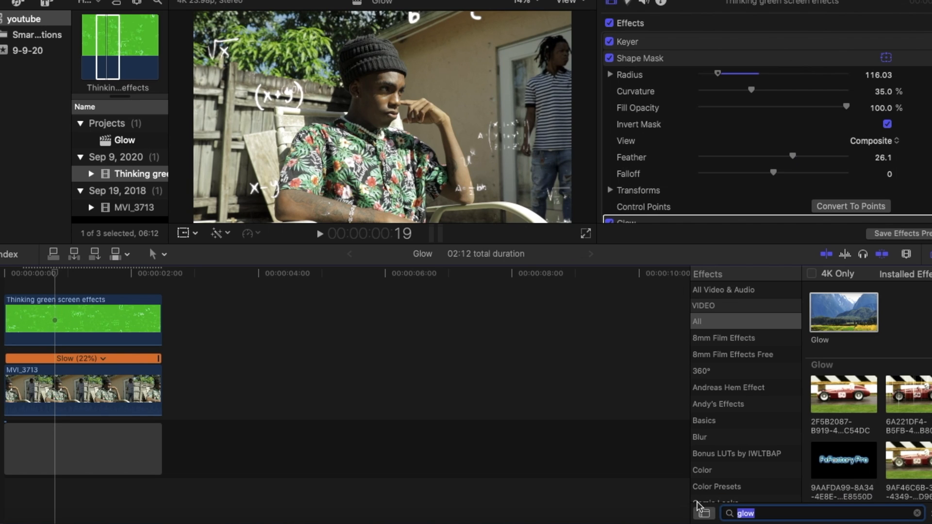
Step: Search 'str' and scroll to the Streaks effect and its Amount and Thickness controls
type("str")
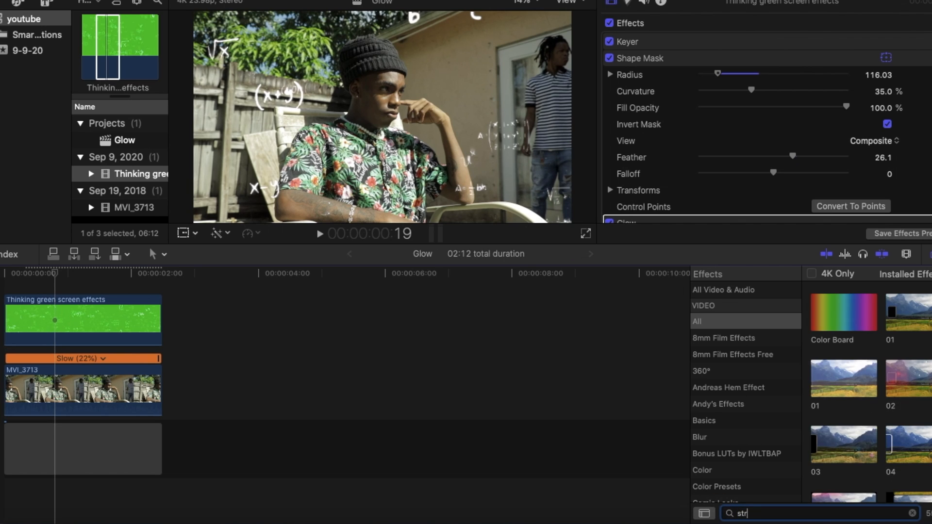
scroll("down", 3)
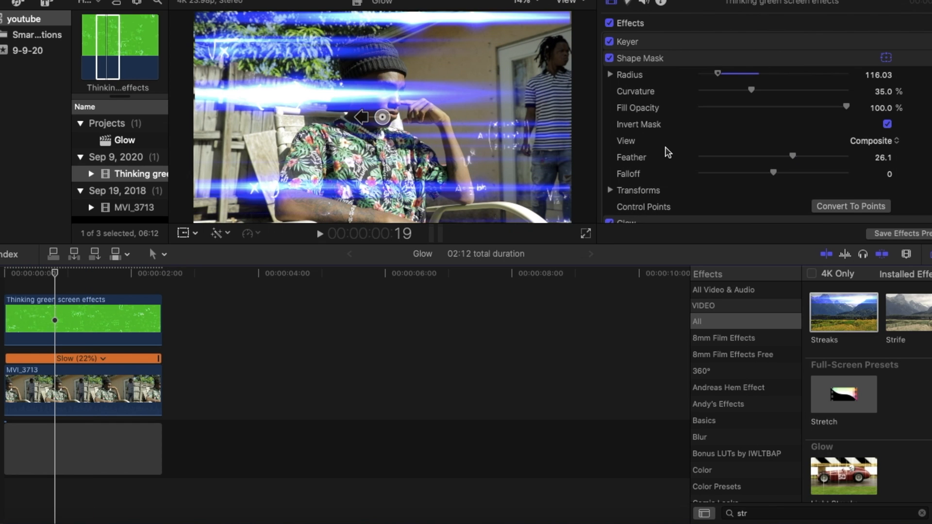
scroll("down", 3)
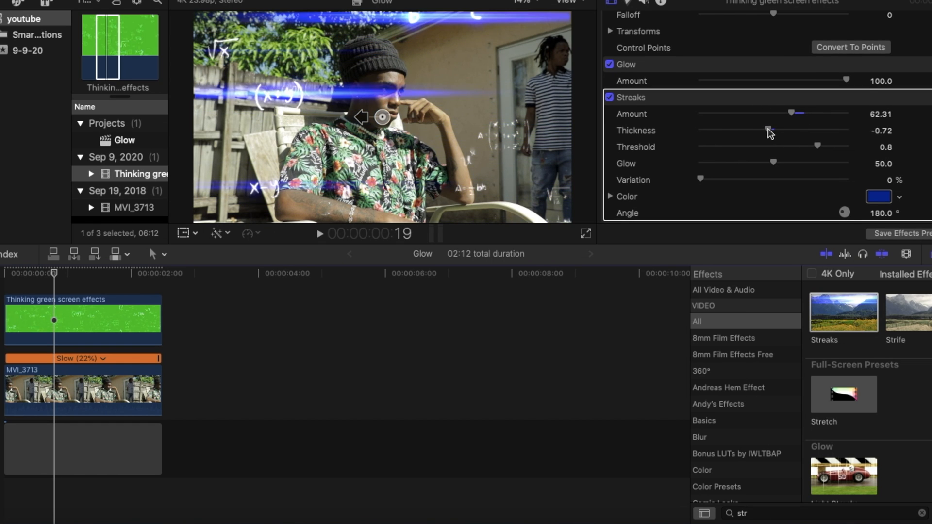
Step: Set Streaks Thickness to -2.33 and Amount to about 57.82 for thinner, fewer streaks
left_click_drag(768, 131, 780, 131)
type("-1")
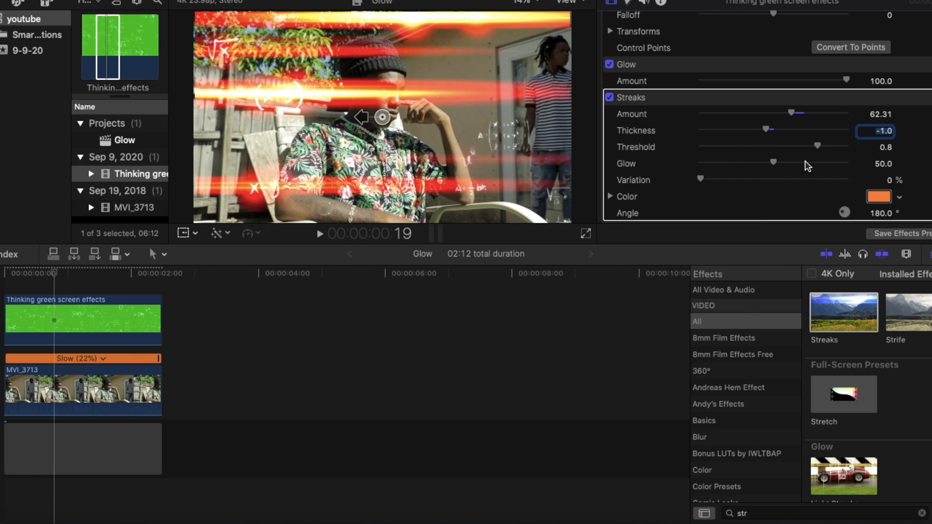
left_click_drag(776, 127, 763, 131)
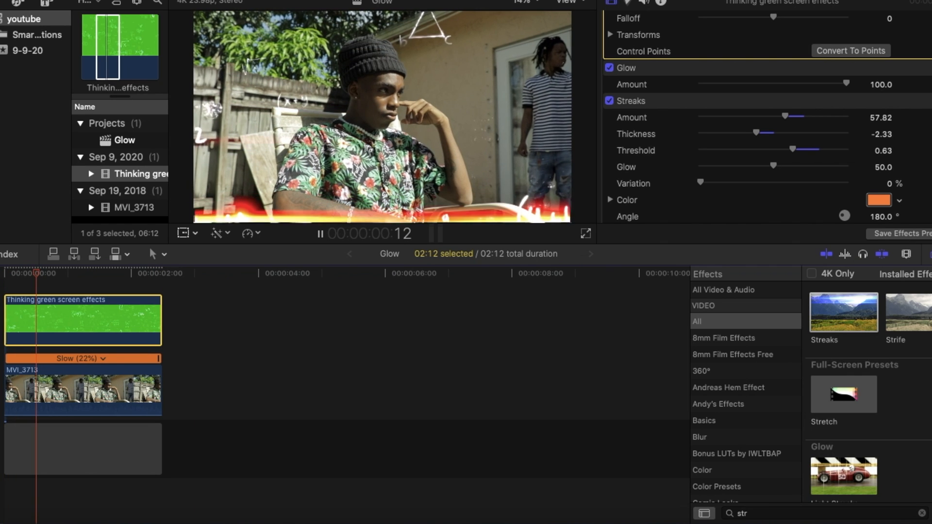
Step: Return the playhead to the start and lower Streaks Amount to about 42
left_click(163, 273)
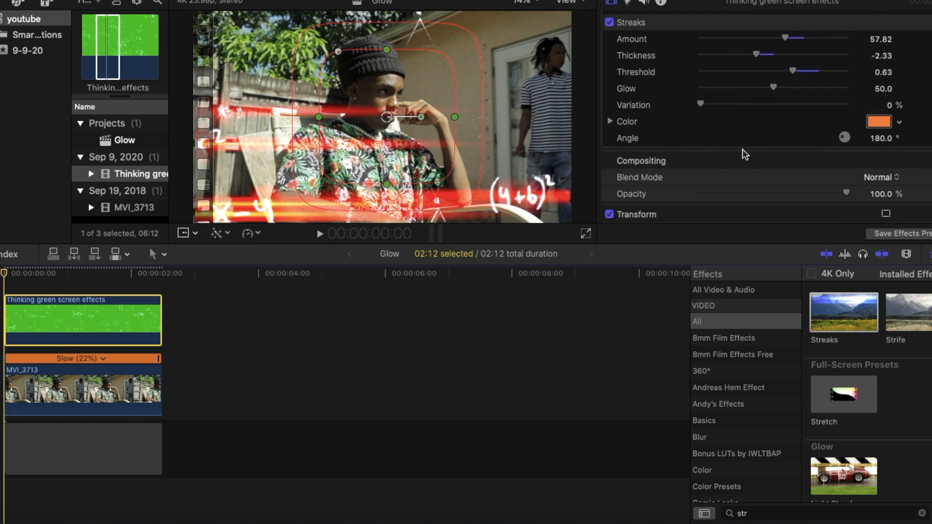
left_click_drag(789, 39, 773, 39)
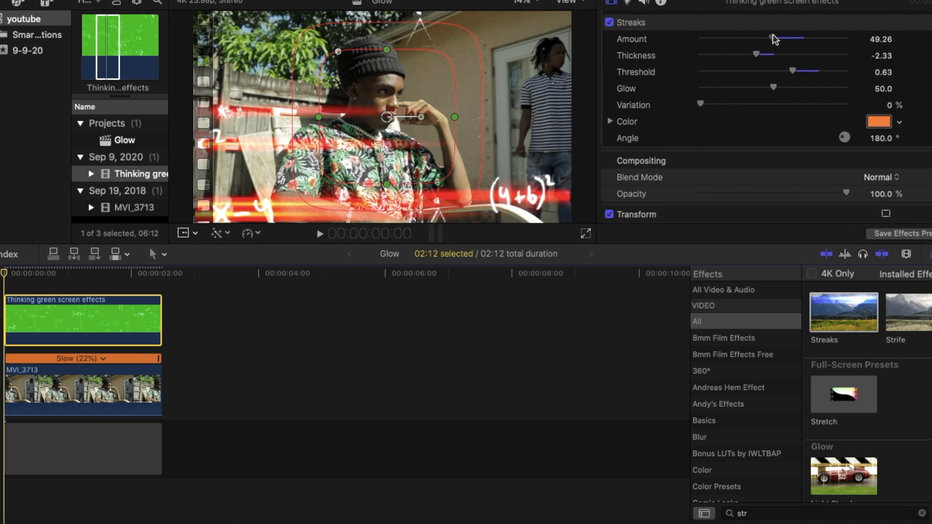
left_click_drag(787, 39, 755, 39)
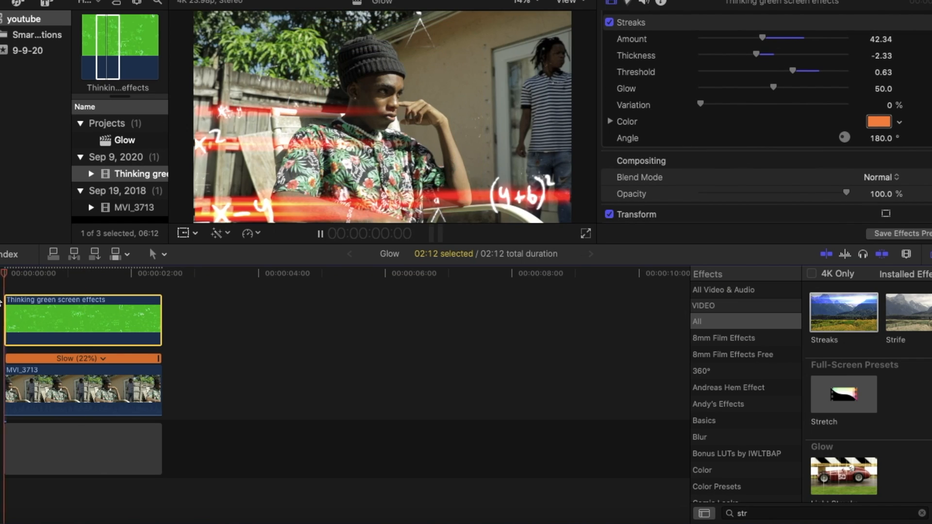